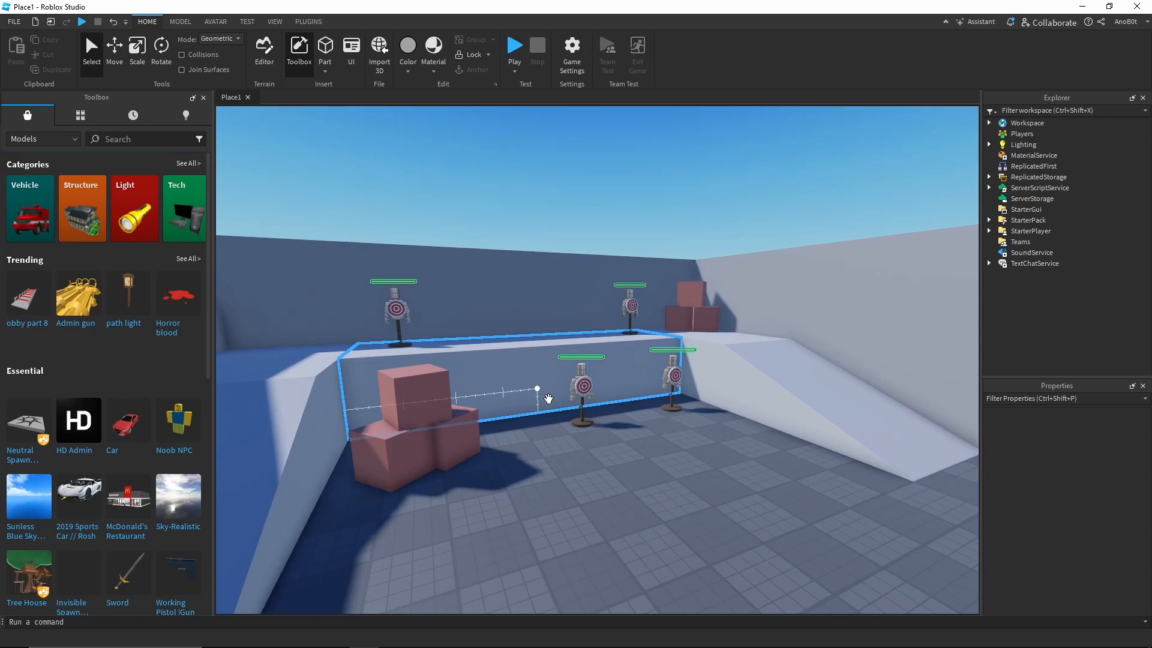
Step: Select StarterGui in Explorer to view its properties before playtesting
left_click(1026, 209)
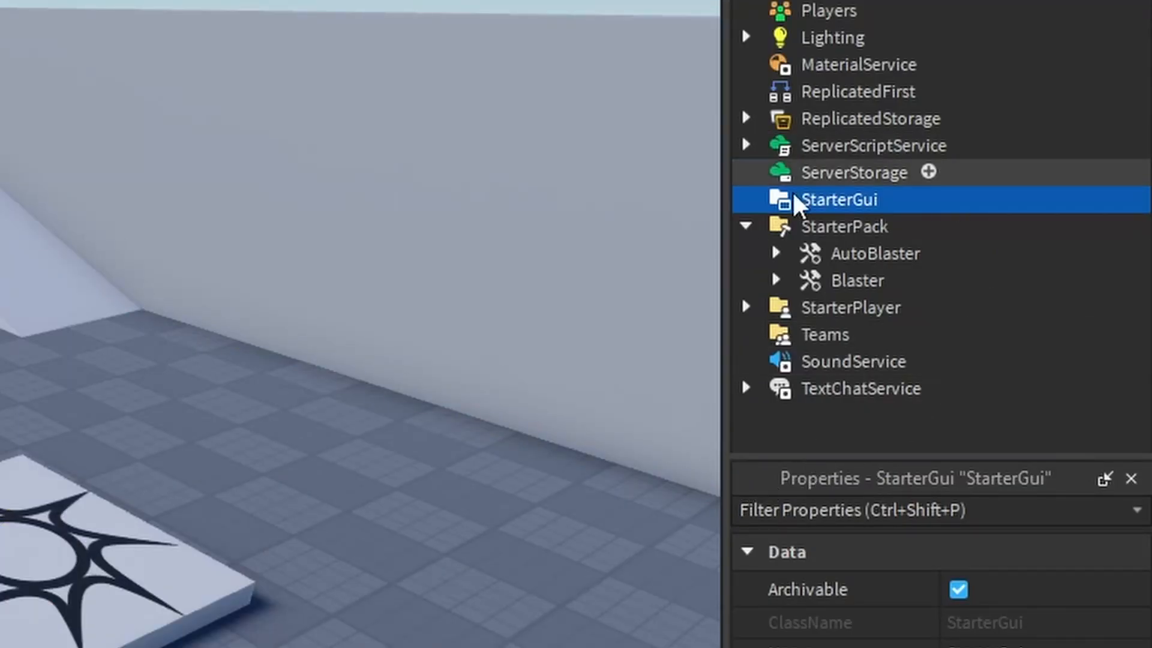
mouse_move(940, 246)
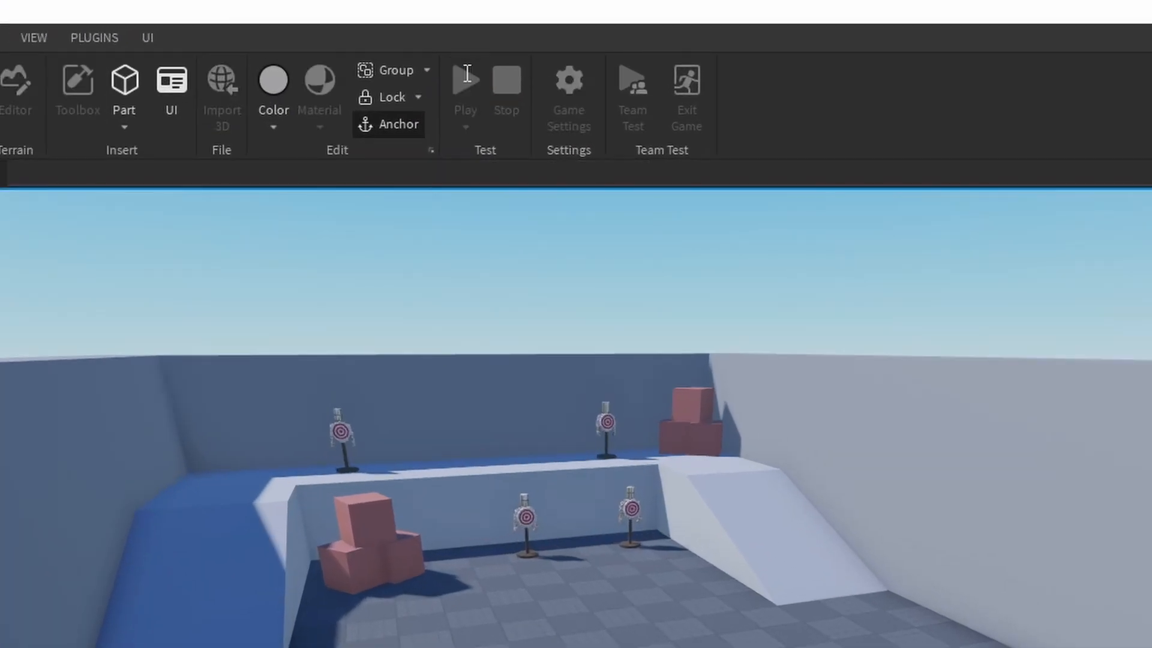
Step: Run a playtest, firing the Blaster and AutoBlaster at the practice targets
left_click(466, 74)
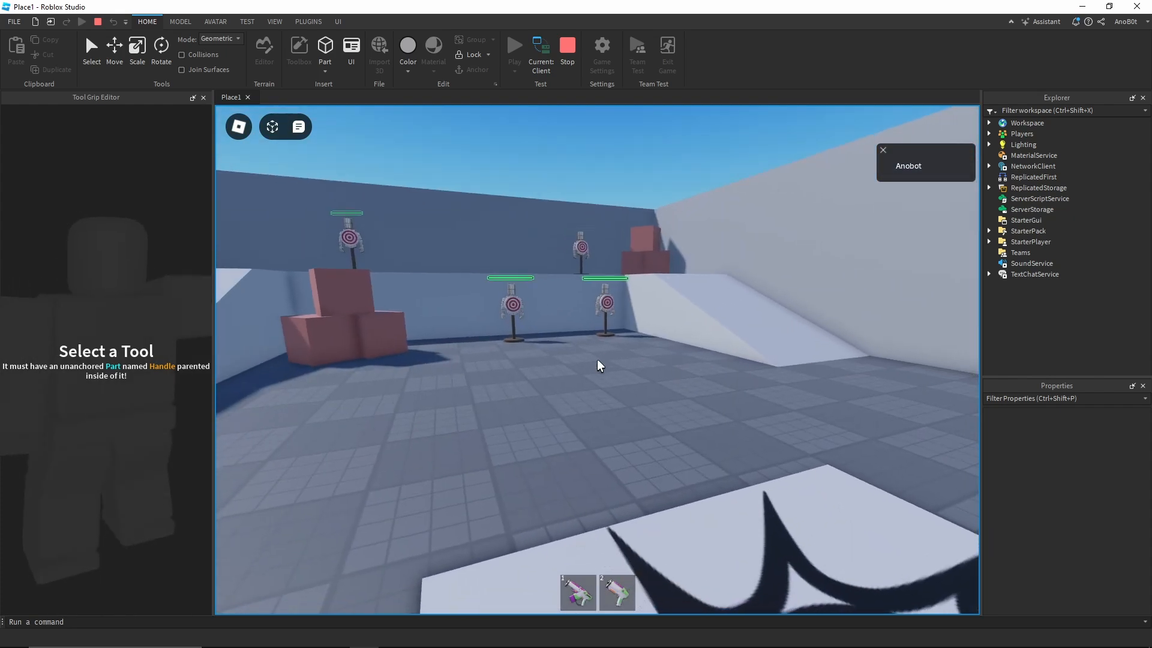
left_click(514, 42)
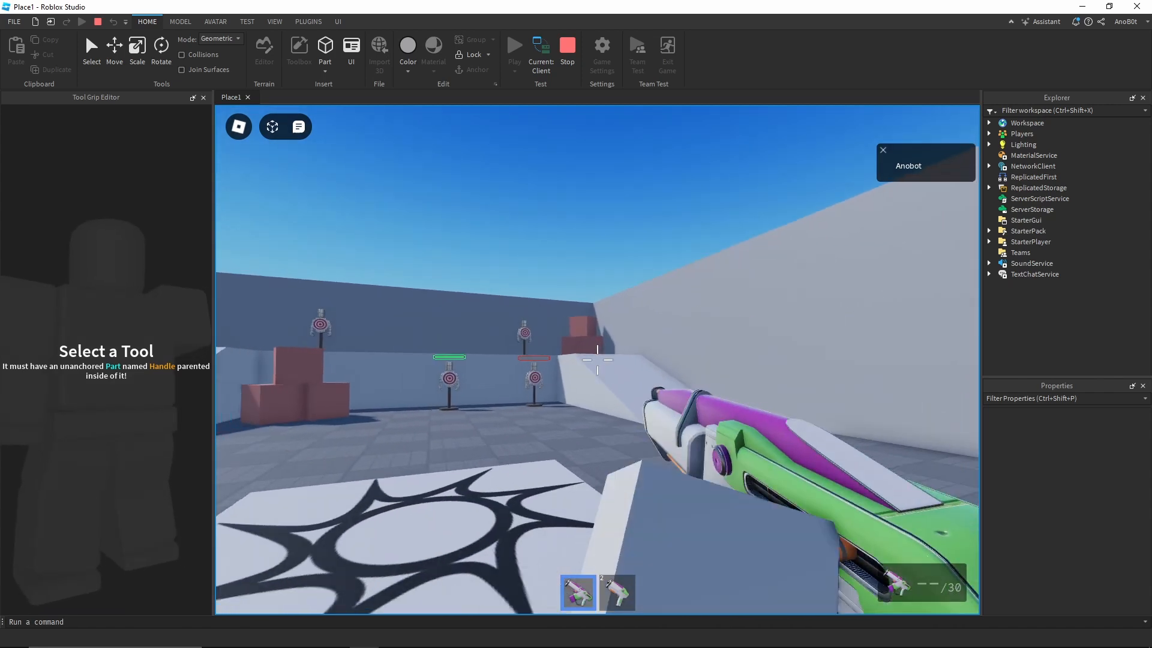
left_click(596, 360)
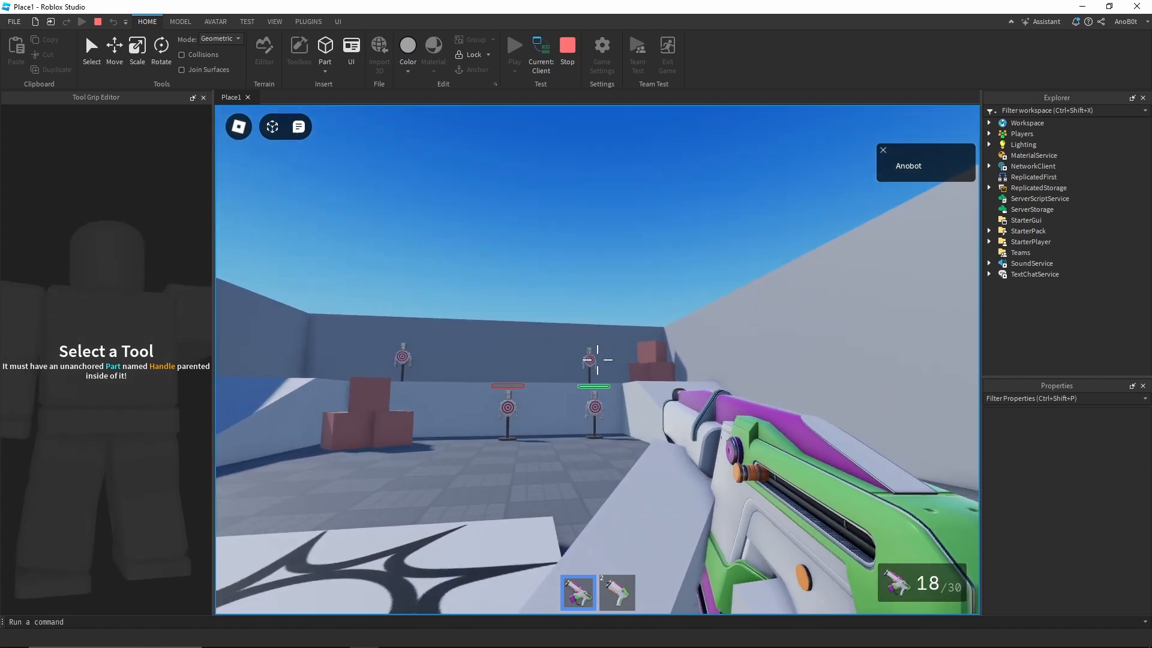
left_click(595, 360)
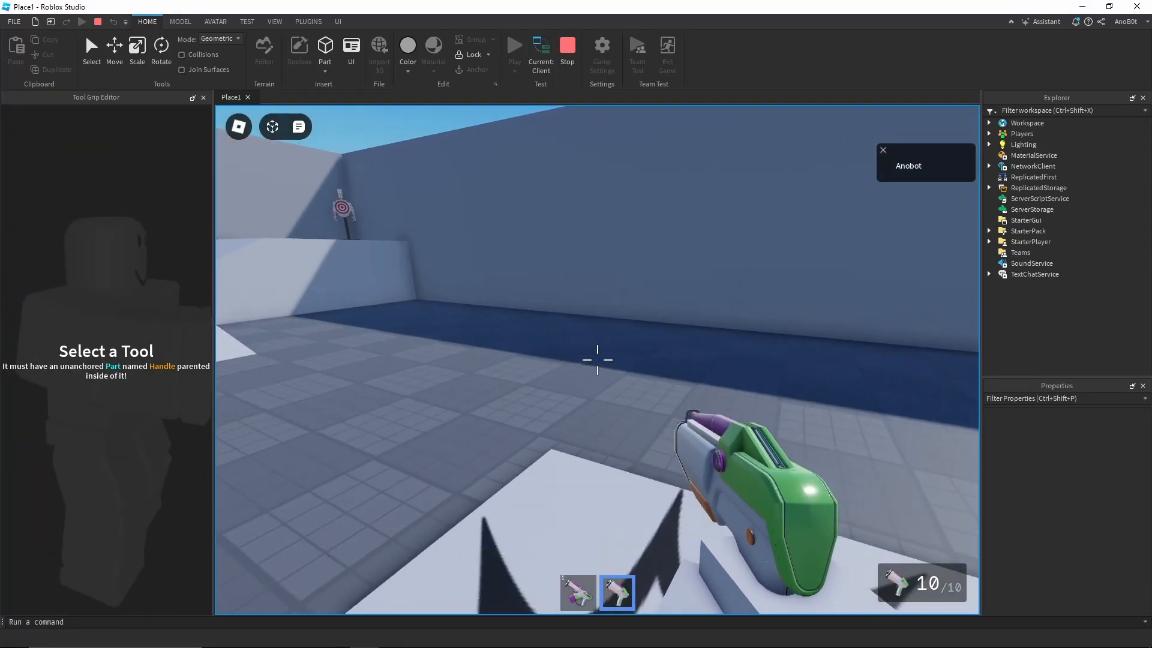
left_click(514, 47)
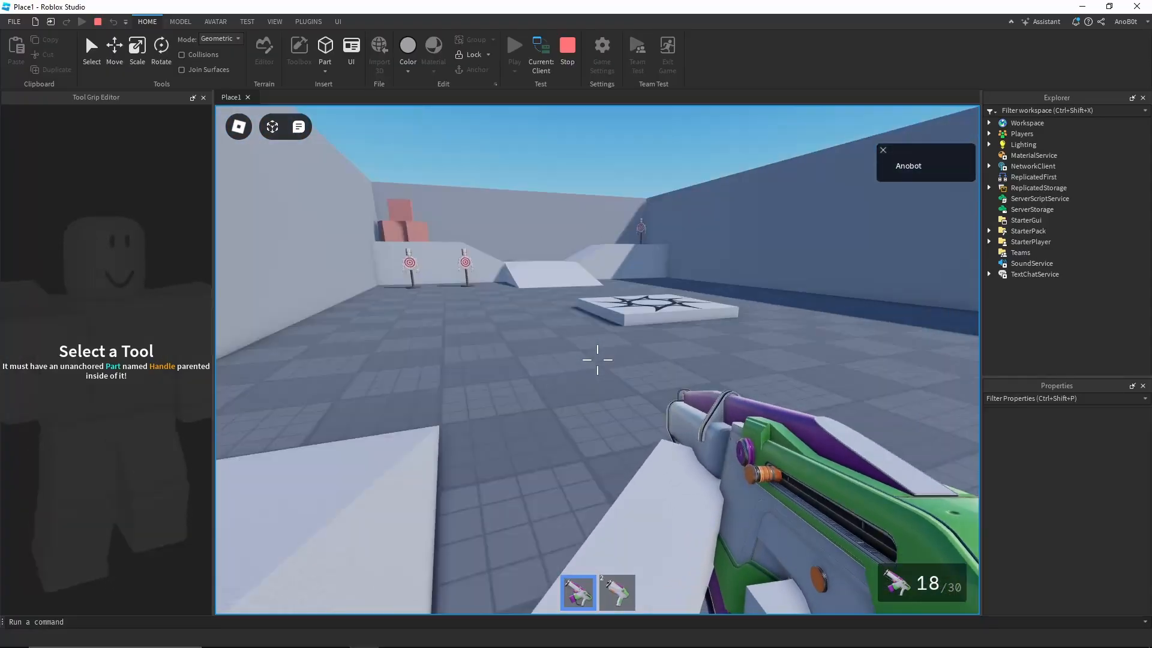
left_click(538, 51)
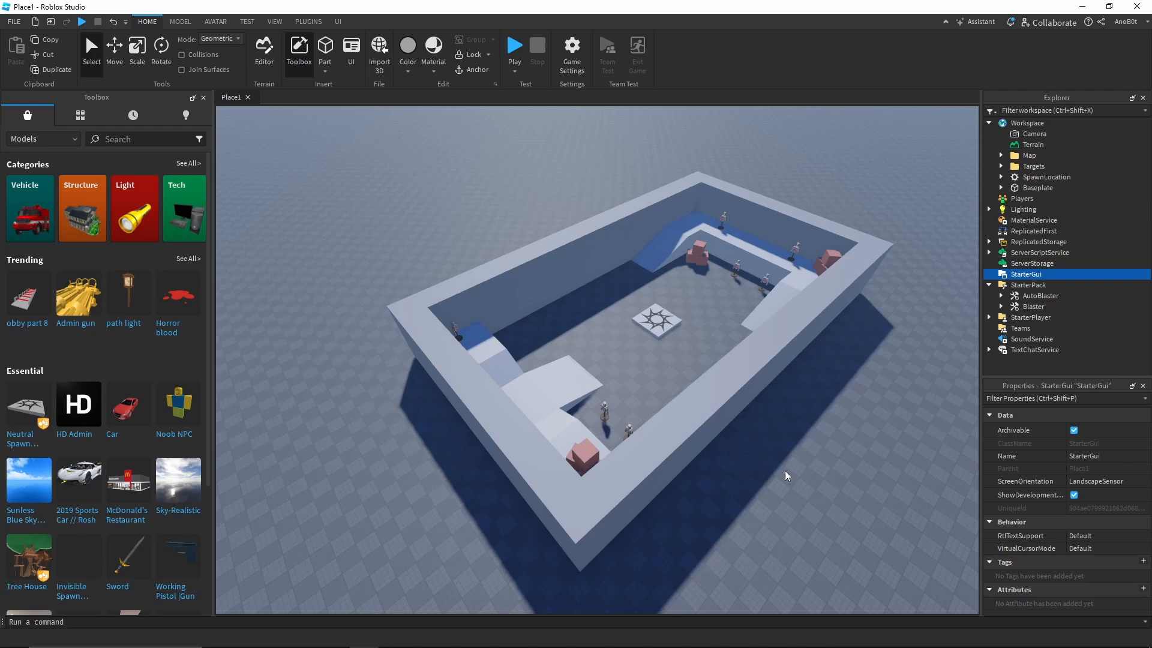
left_click(513, 46)
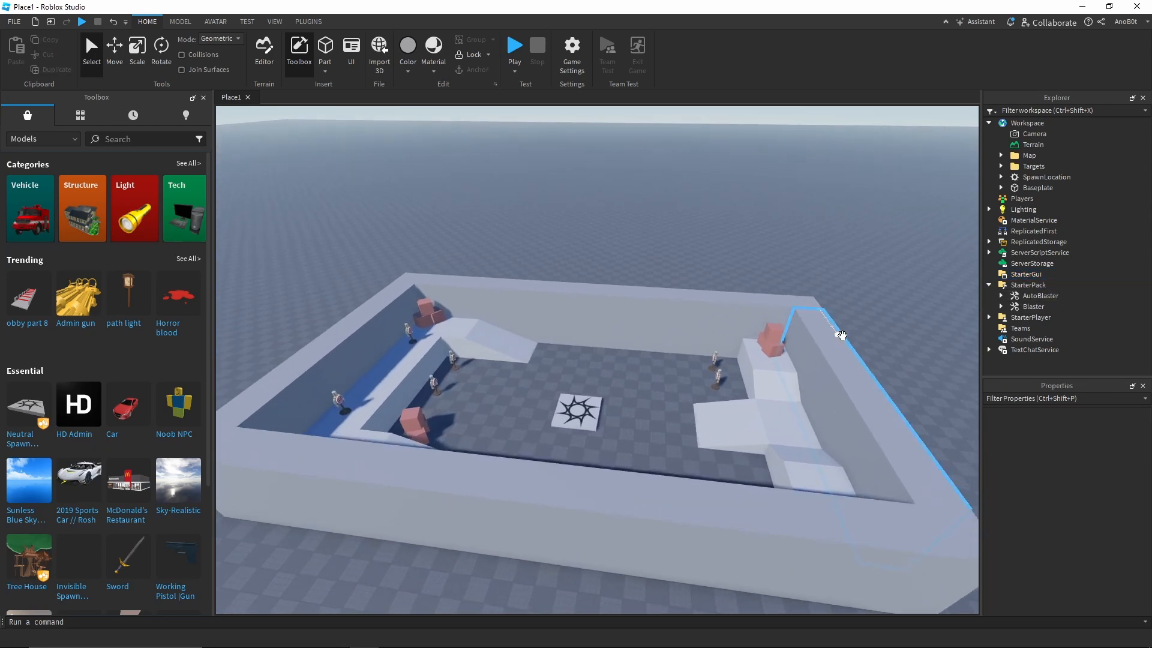
left_click(513, 44)
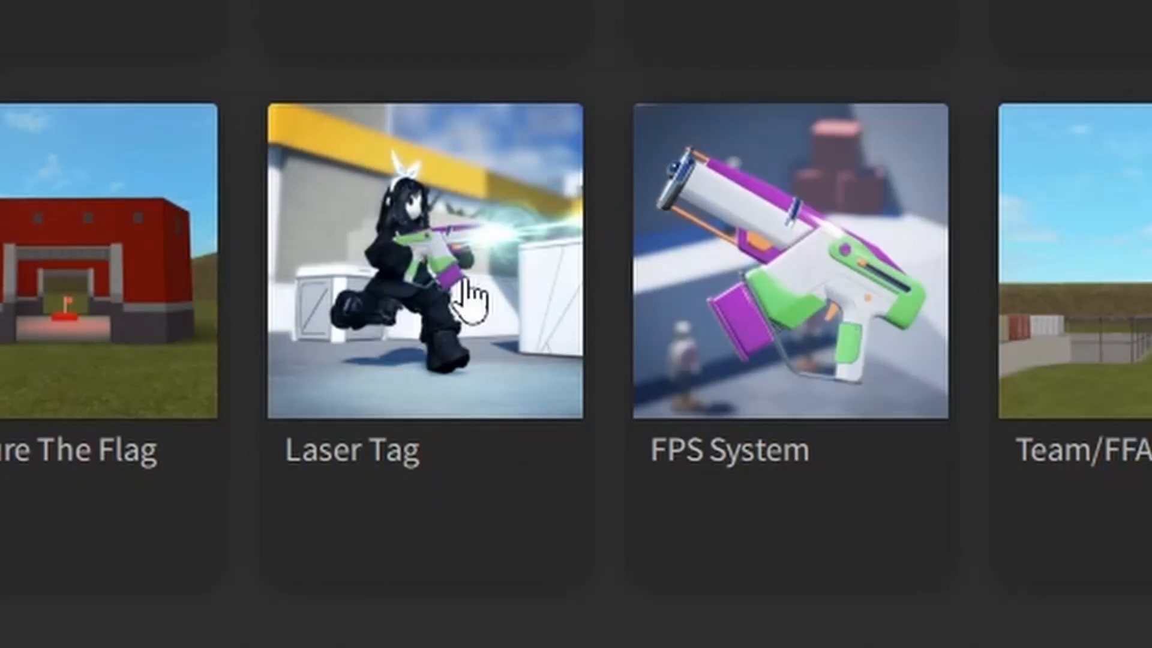
mouse_move(914, 452)
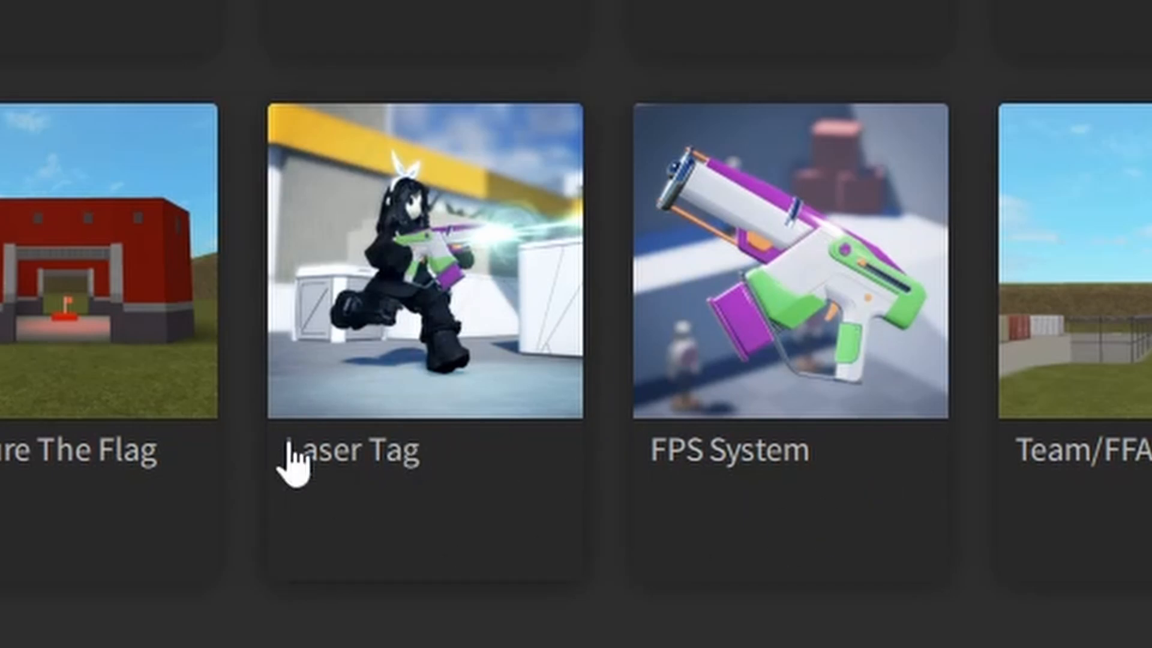
mouse_move(525, 532)
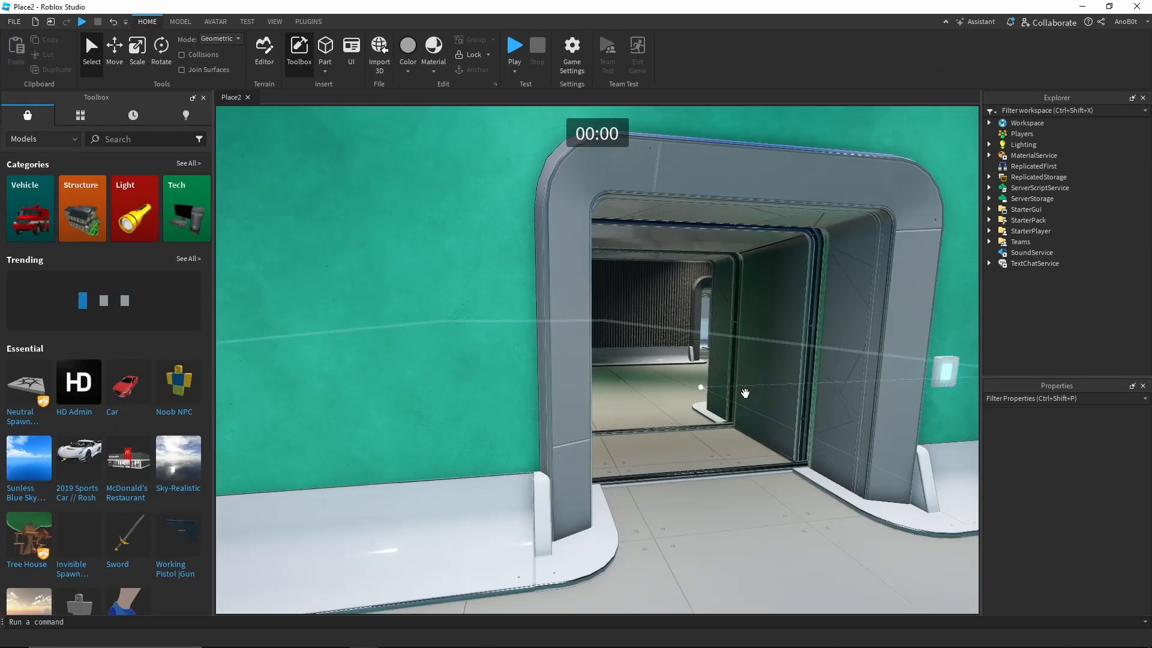
left_click(513, 45)
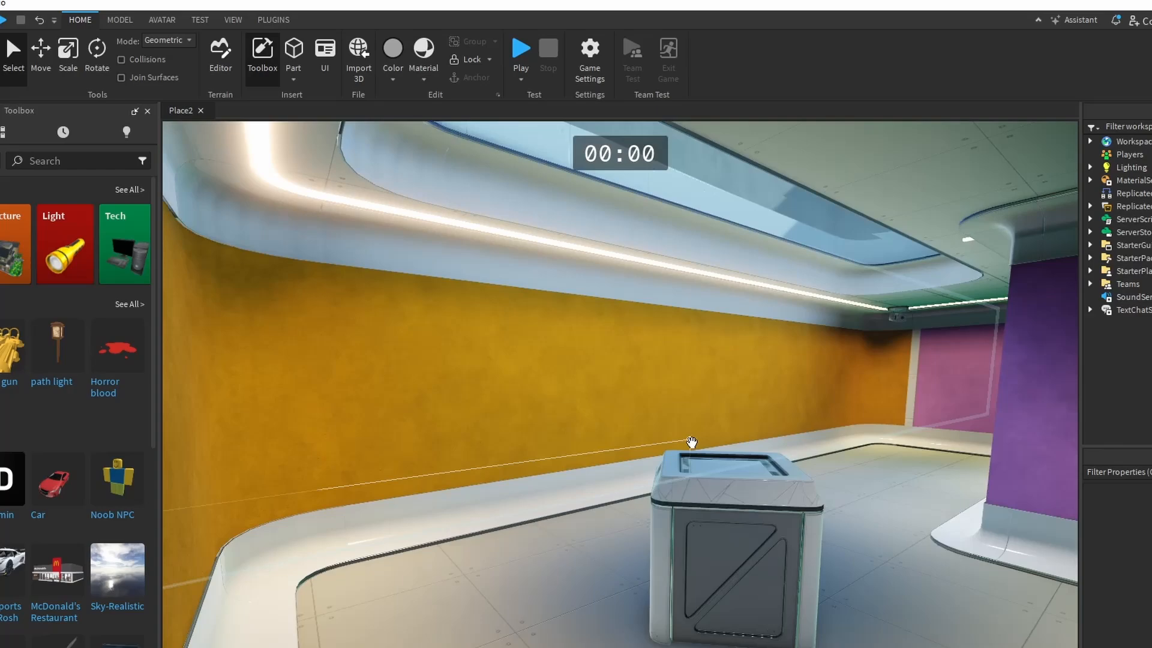
left_click(520, 48)
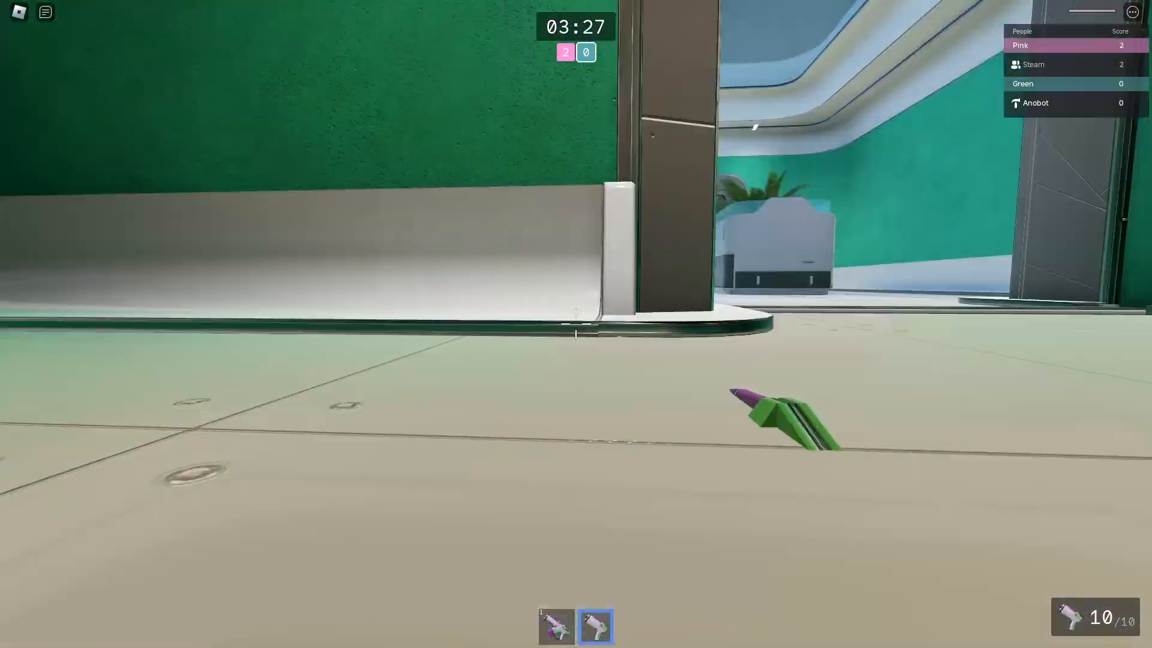
Step: Fire the blaster at an opponent as the Laser Tag score moves to 6-2
left_click(576, 323)
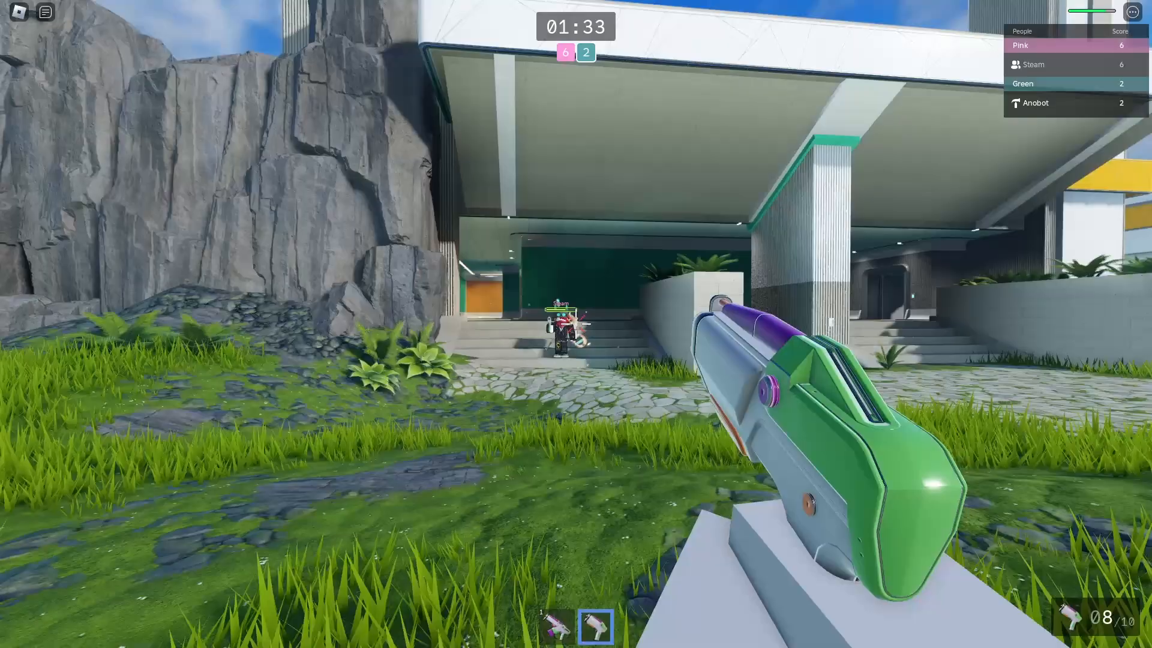
Step: Shoot an enemy player to raise Steam's score to 3 against Pink's 6
left_click(576, 324)
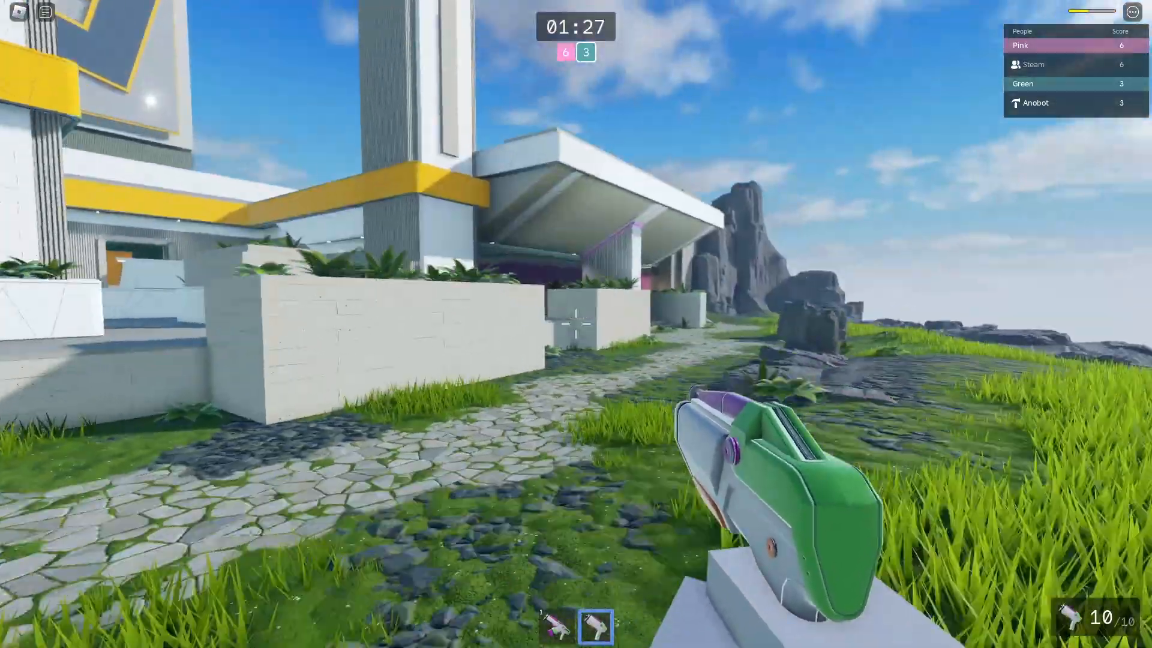
mouse_move(576, 324)
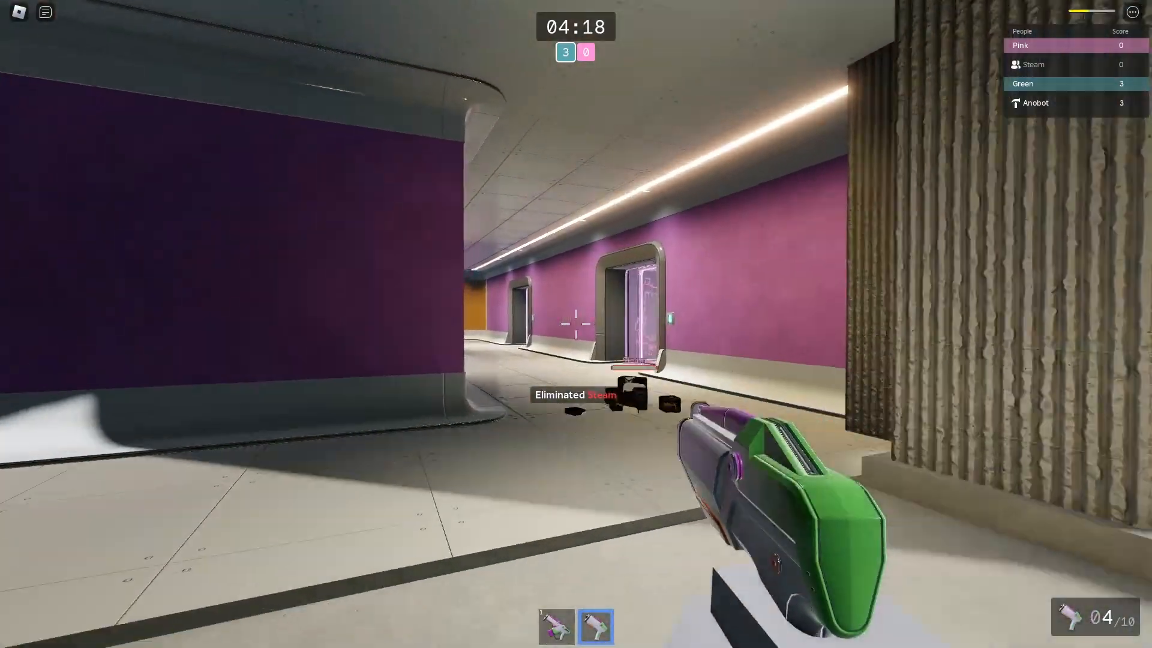
mouse_move(576, 324)
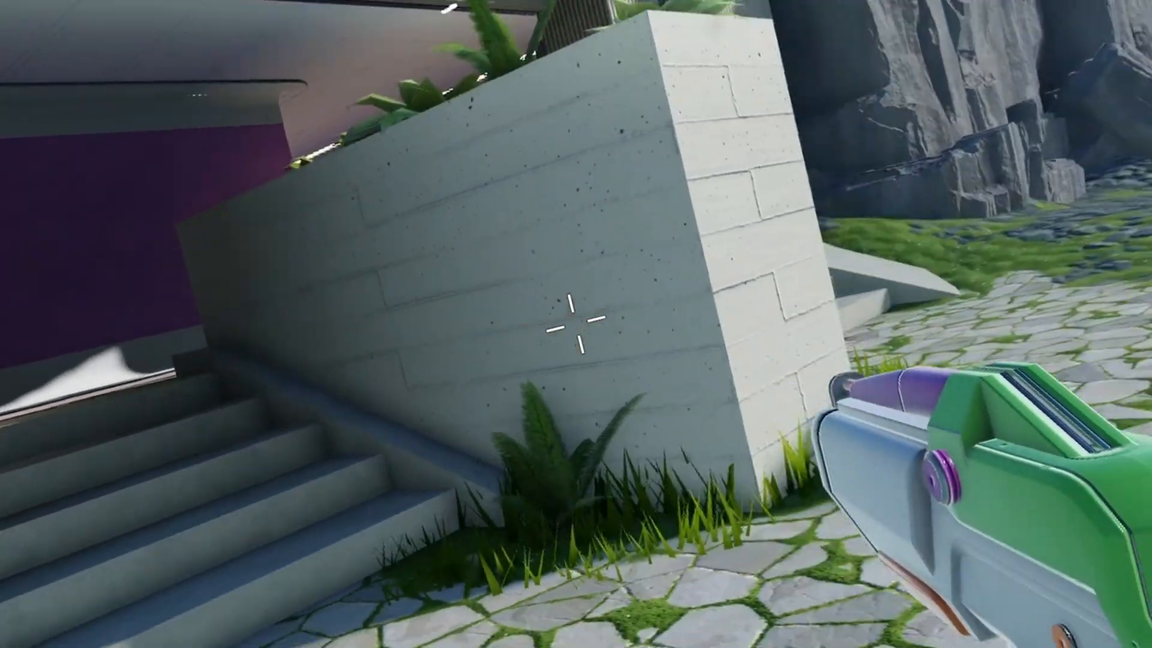
mouse_move(576, 324)
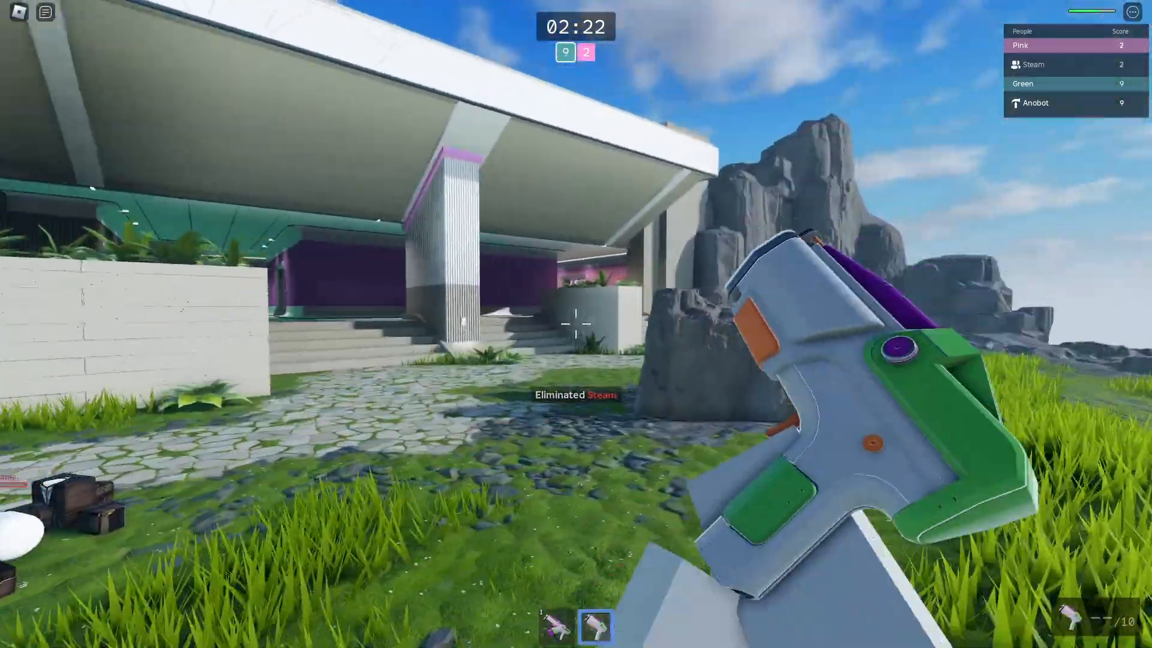
mouse_move(576, 324)
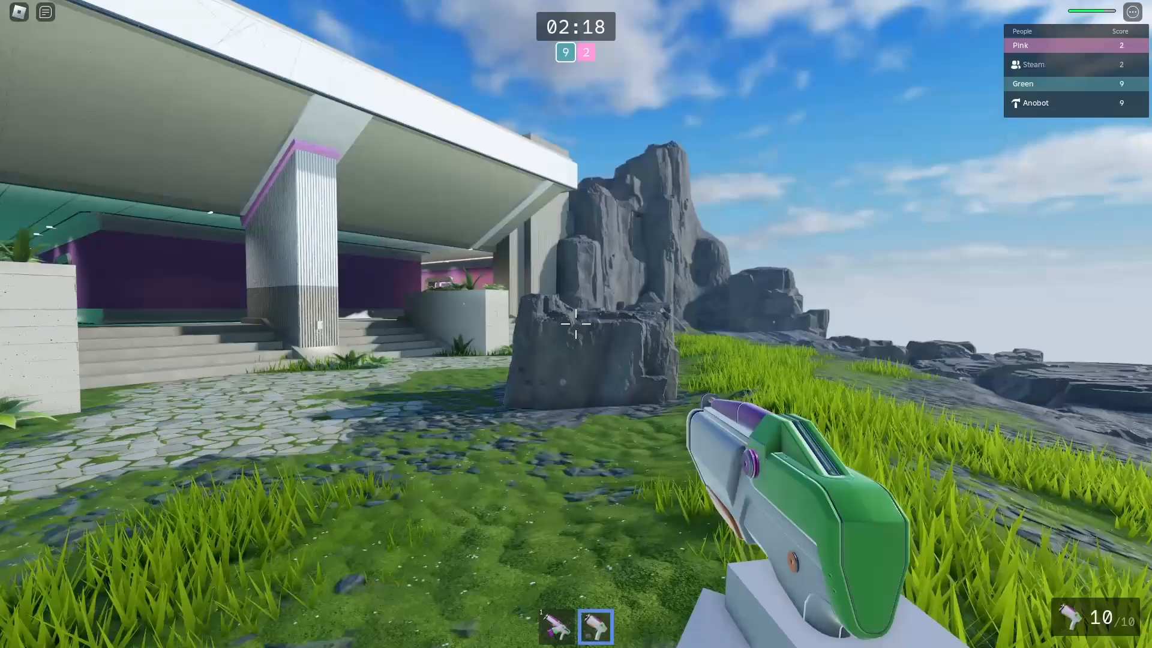
mouse_move(576, 324)
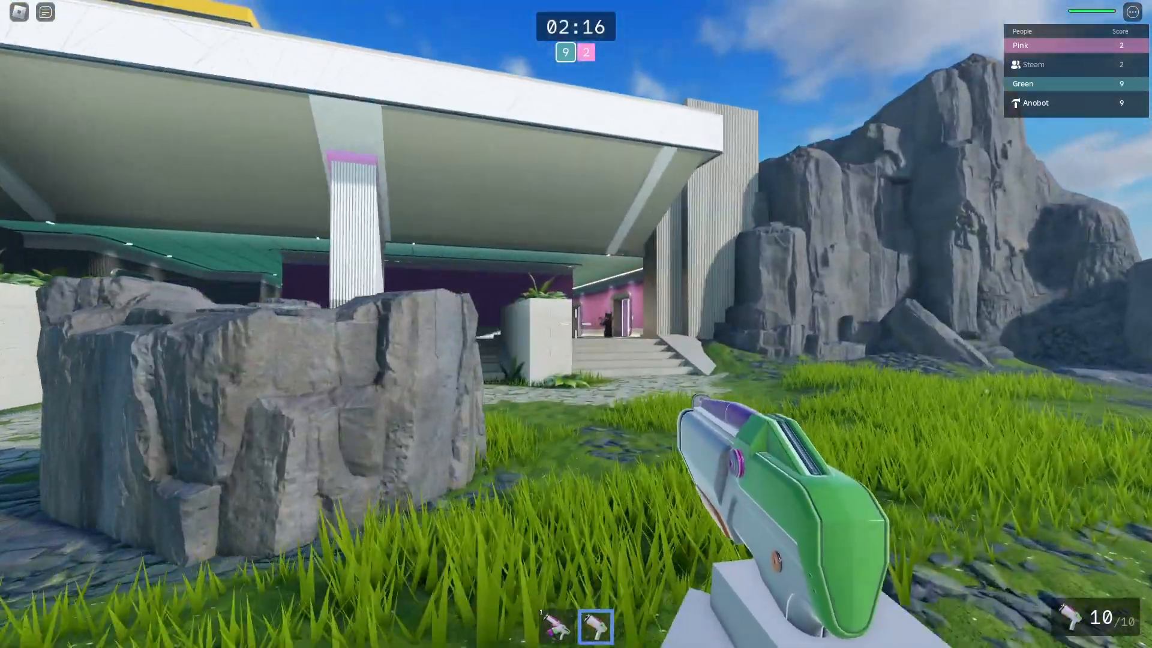
Step: Keep firing at opponents, finishing with the auto blaster as green leads 12-7
left_click(576, 324)
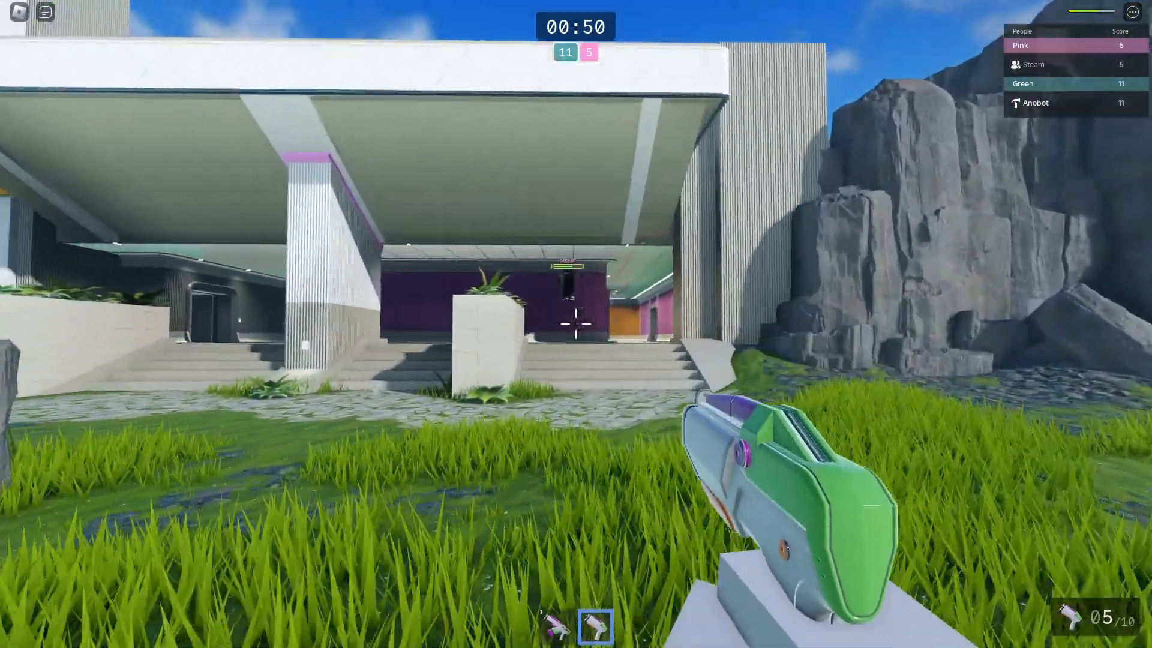
left_click(576, 325)
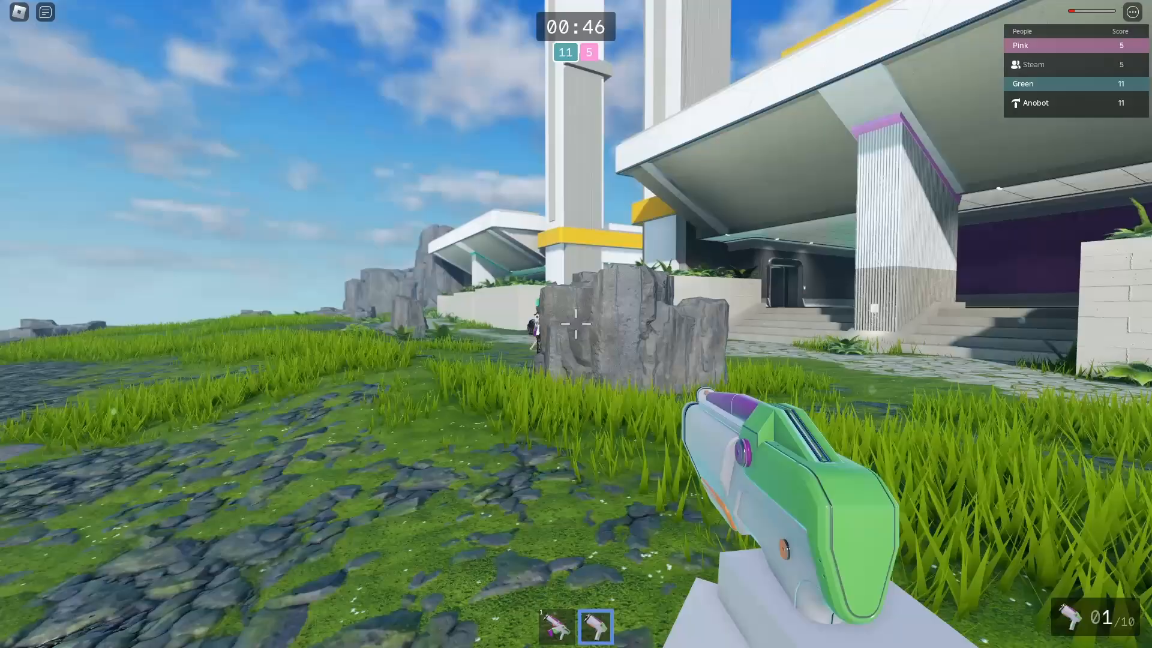
left_click(576, 322)
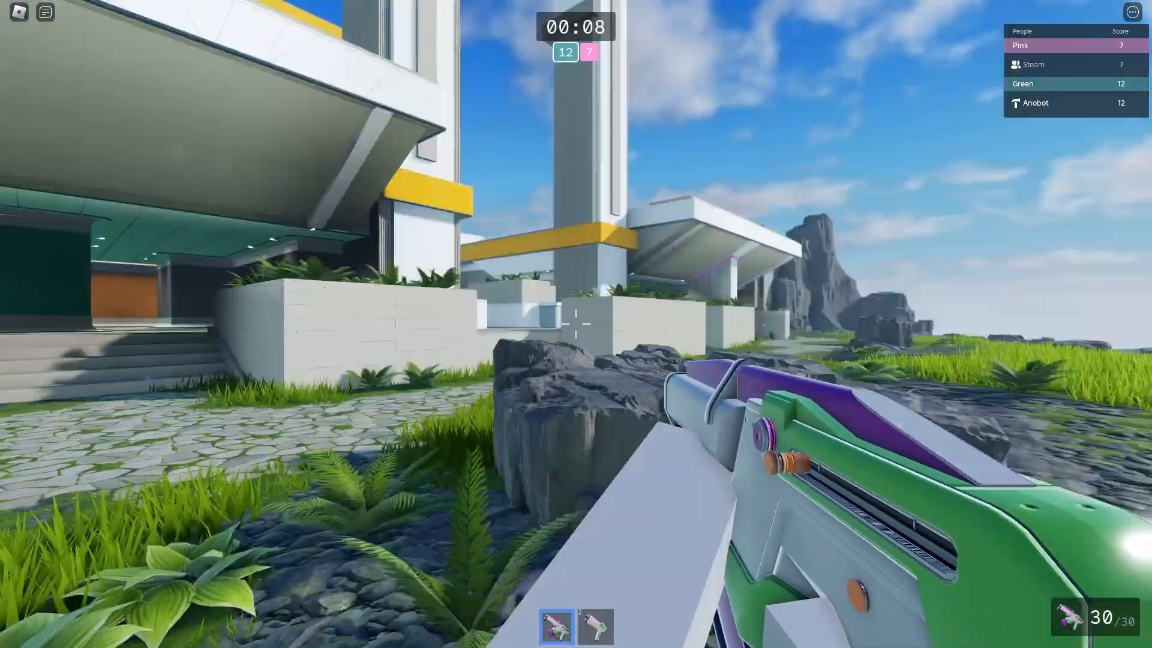
mouse_move(576, 323)
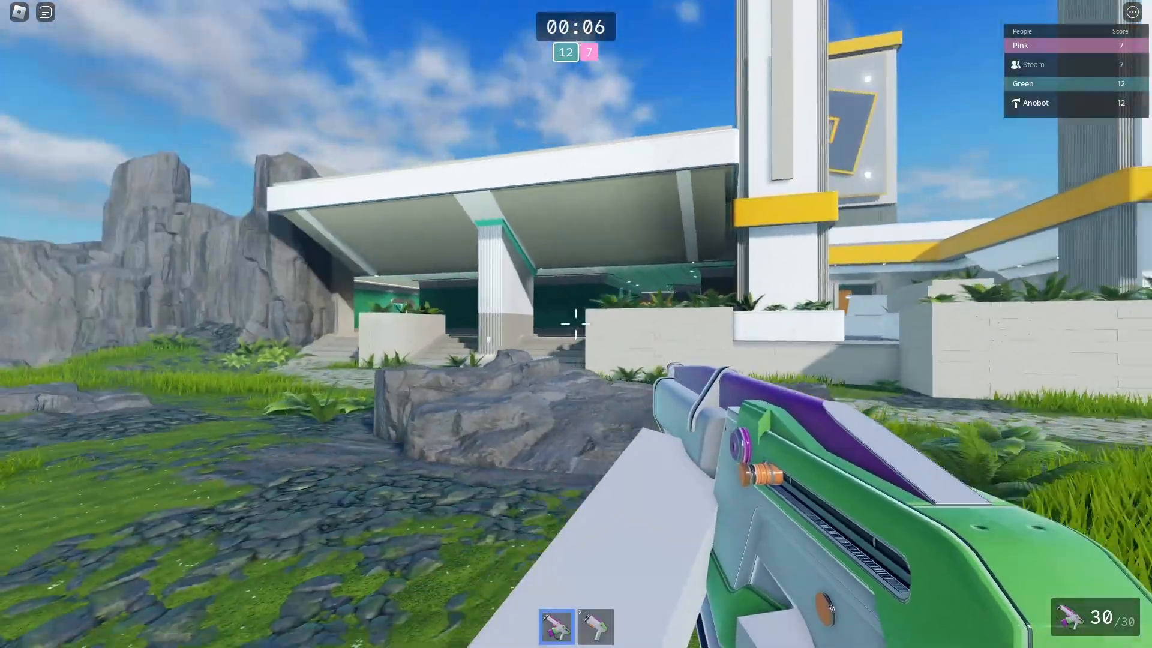
left_click(576, 324)
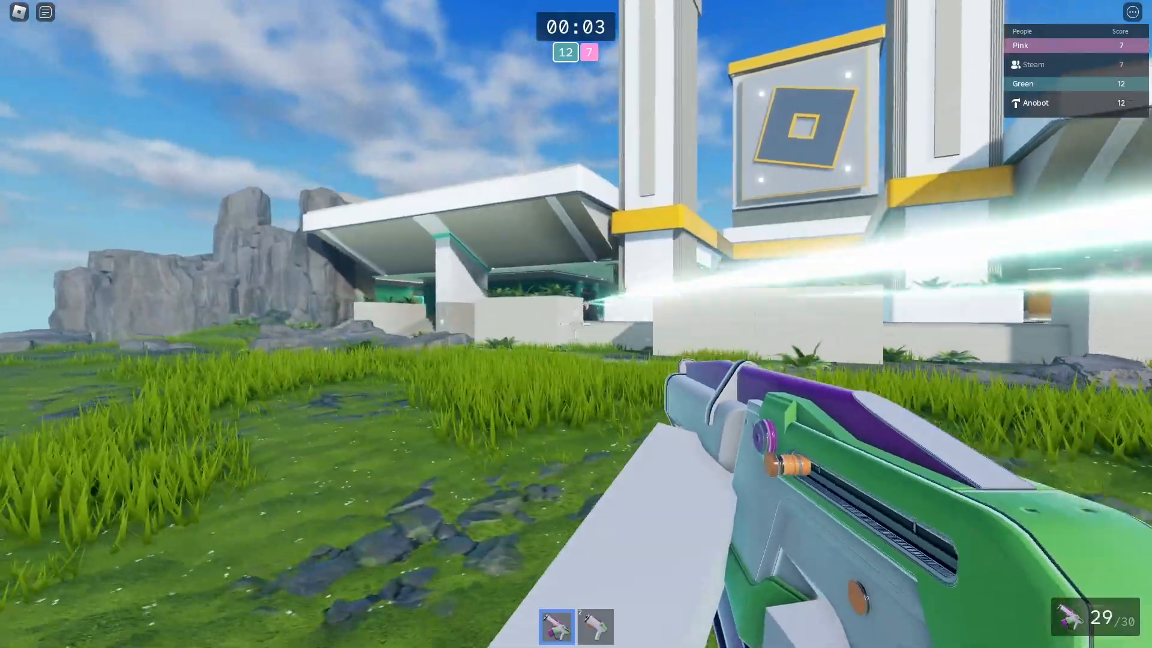